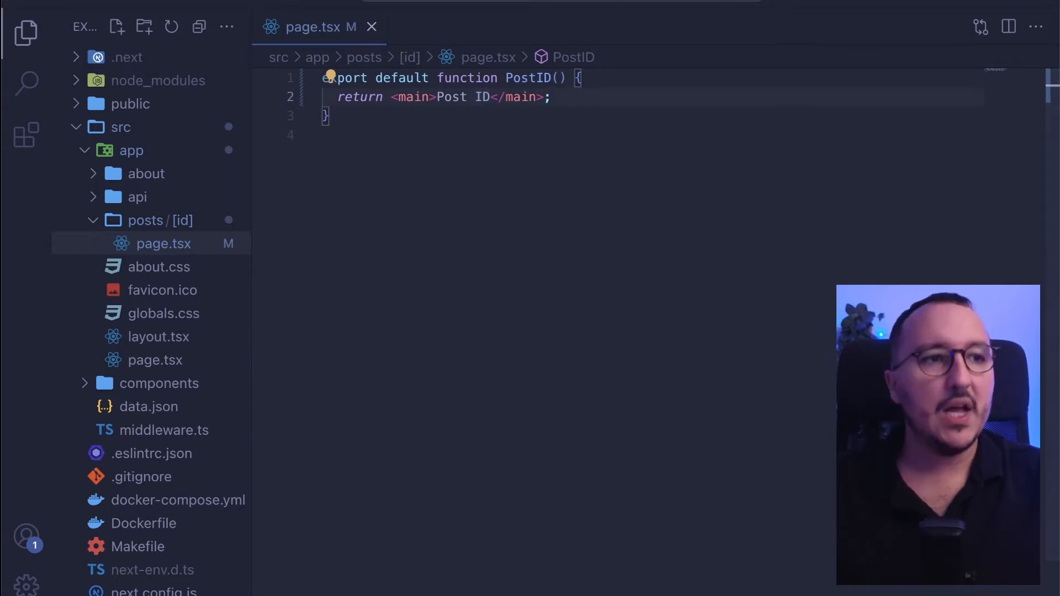
{"action": "mouse_move", "coordinate": [662, 286]}
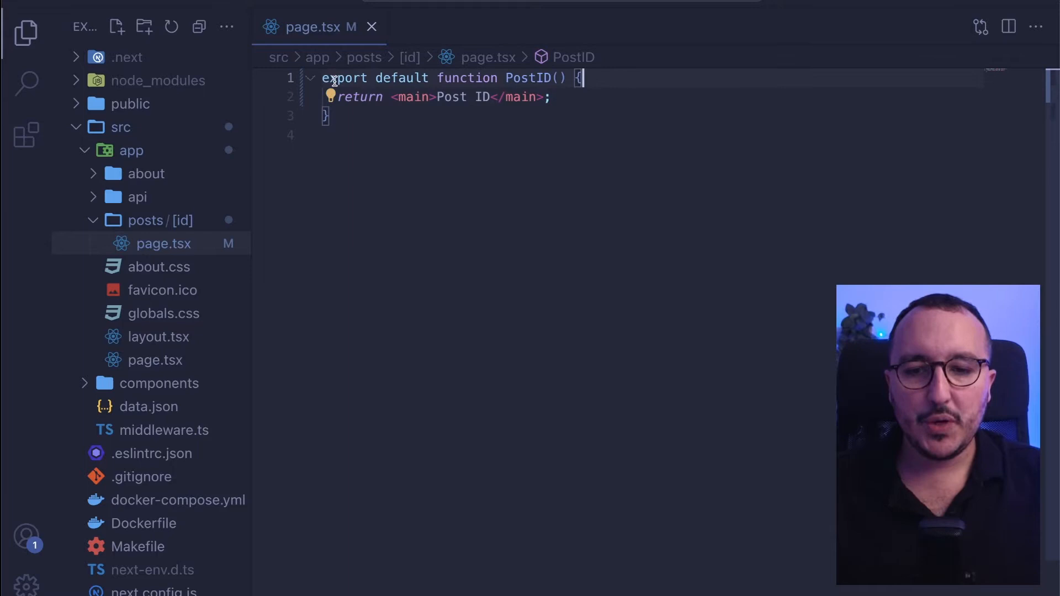
Step: Add the "use client" directive at the top of posts/[id] page.tsx
{"action": "left_click", "coordinate": [344, 135]}
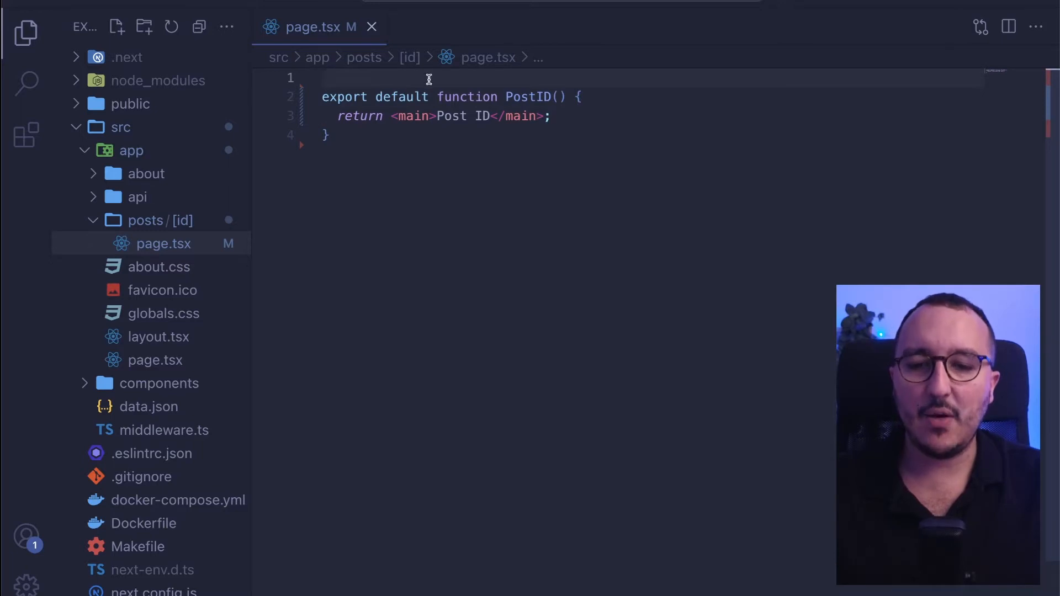
{"action": "type", "text": "\"use client\""}
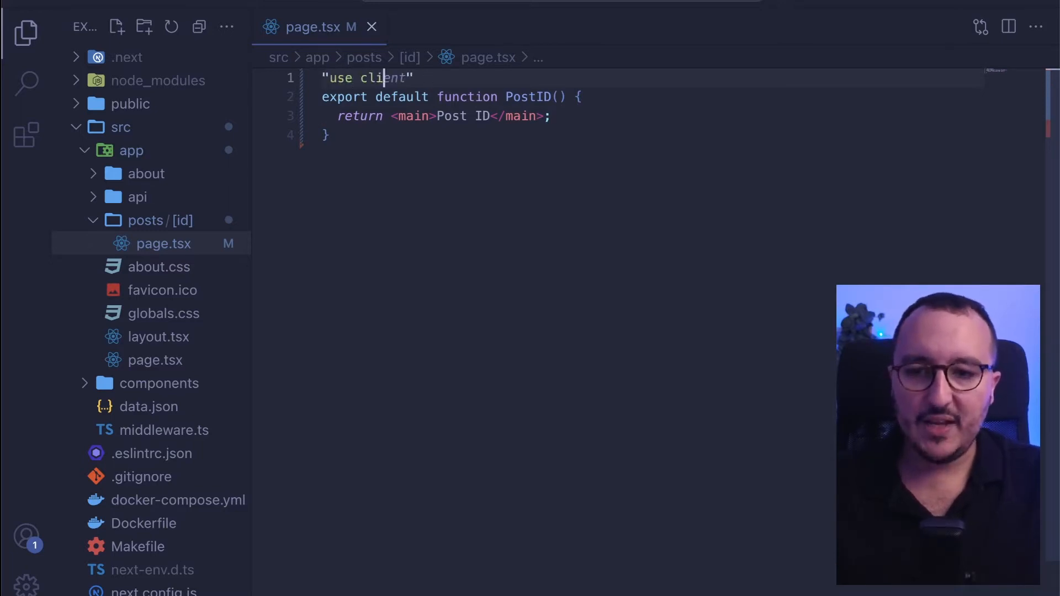
{"action": "type", "text": ","}
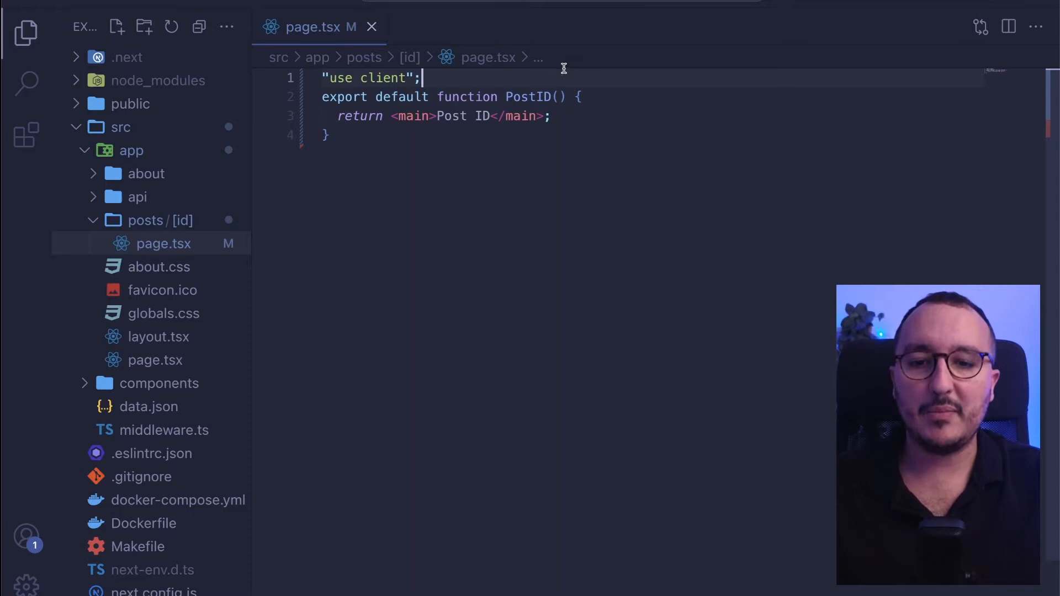
Step: Import useParams from 'next/navigation' below the directive
{"action": "key", "text": "Enter"}
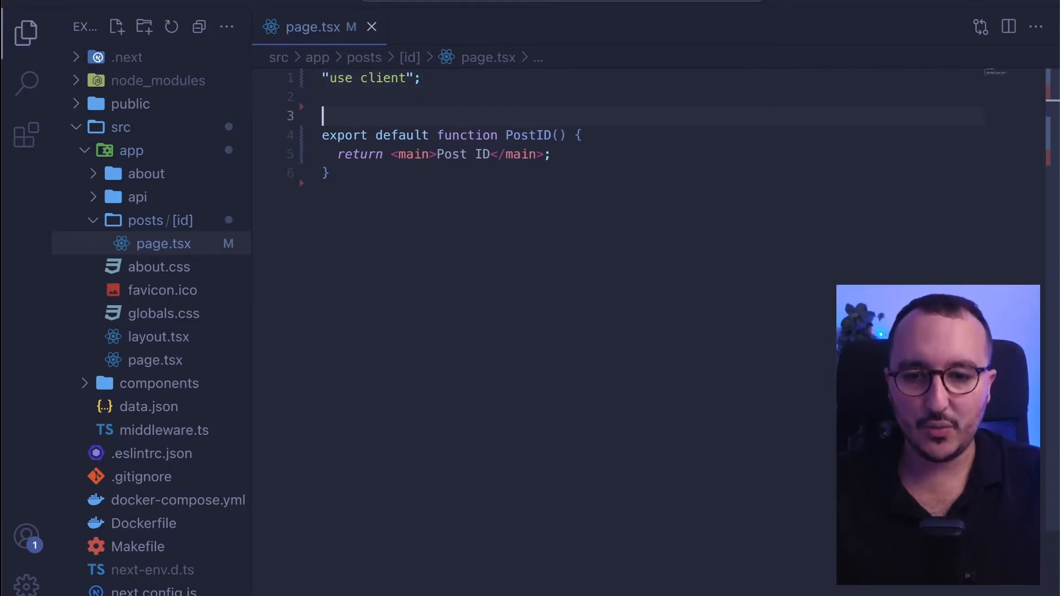
{"action": "type", "text": "import {}"}
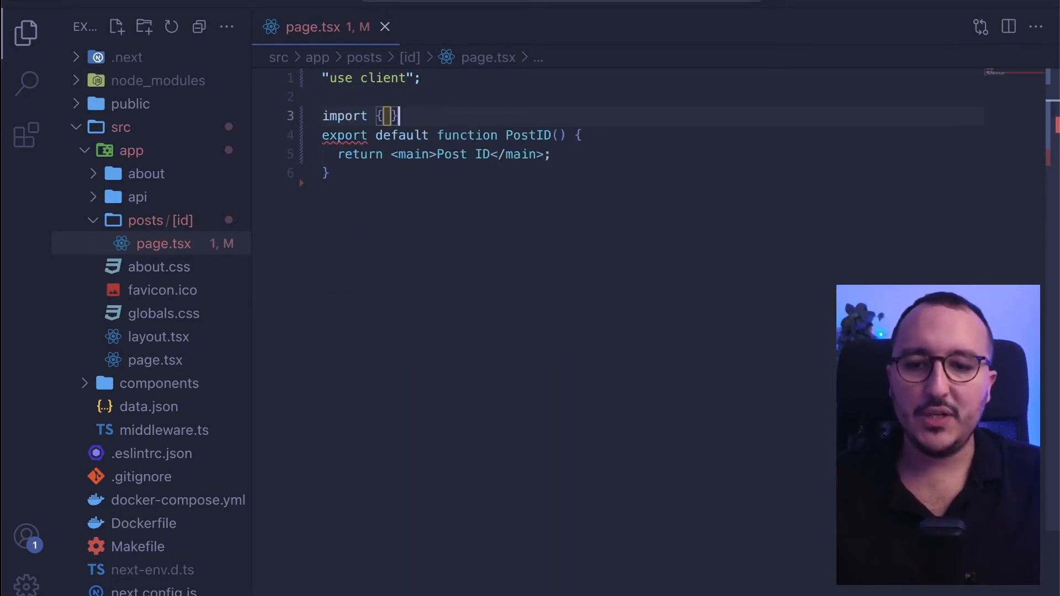
{"action": "type", "text": "from 'next/"}
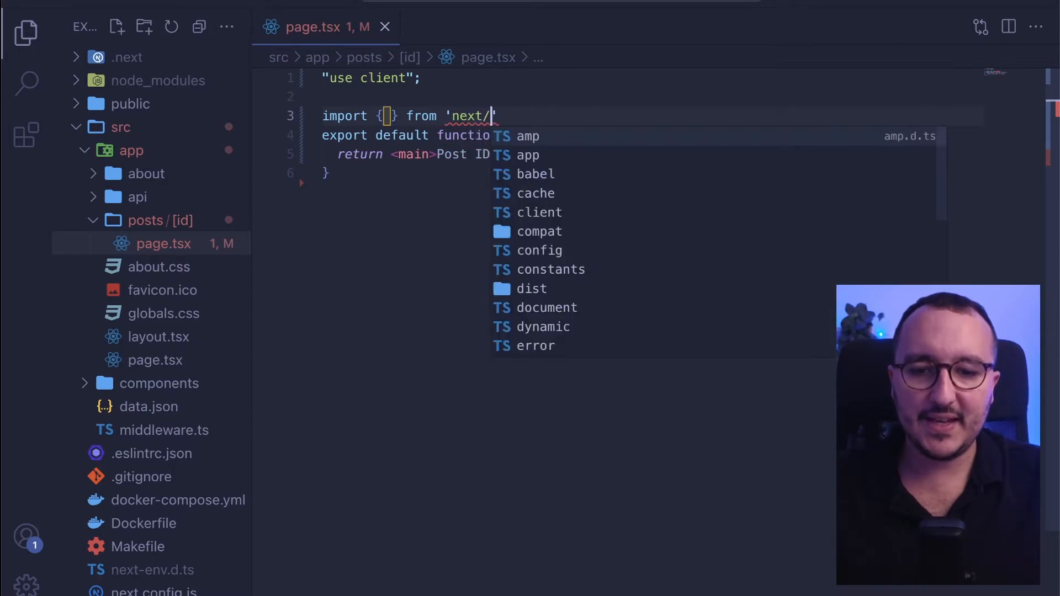
{"action": "type", "text": "navigation"}
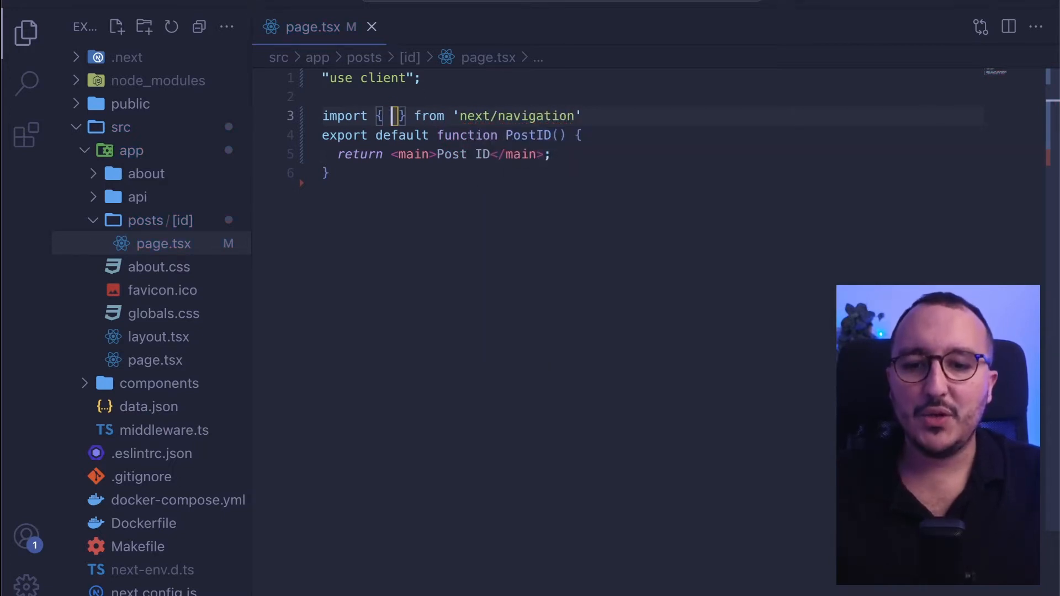
{"action": "type", "text": "useParams"}
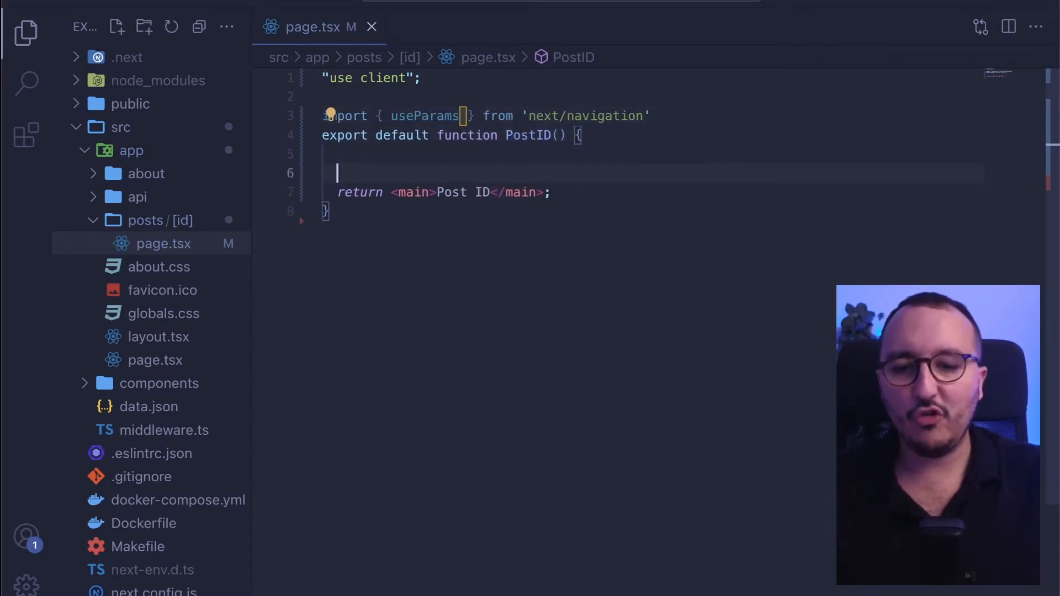
Step: Store useParams() in params, log it, and begin rendering {params. in the heading
{"action": "type", "text": "const params = useParams("}
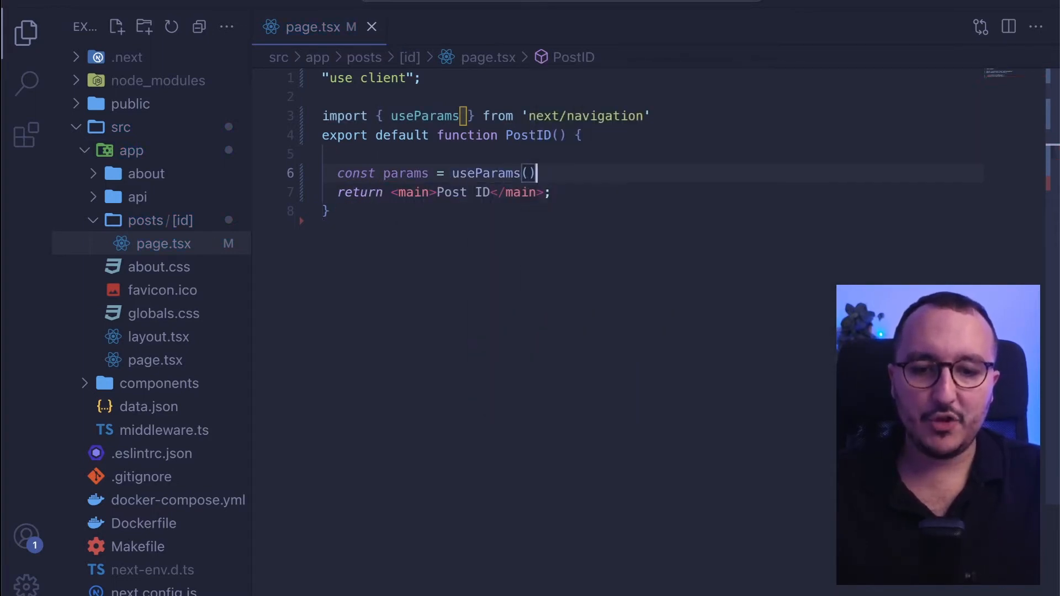
{"action": "type", "text": "console.log(params);"}
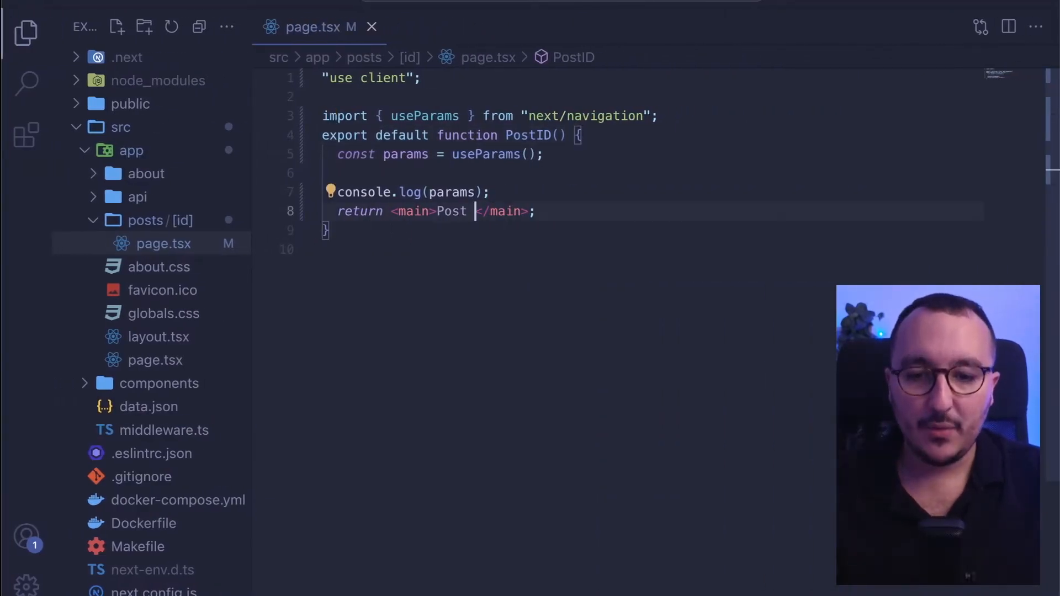
{"action": "type", "text": "{params."}
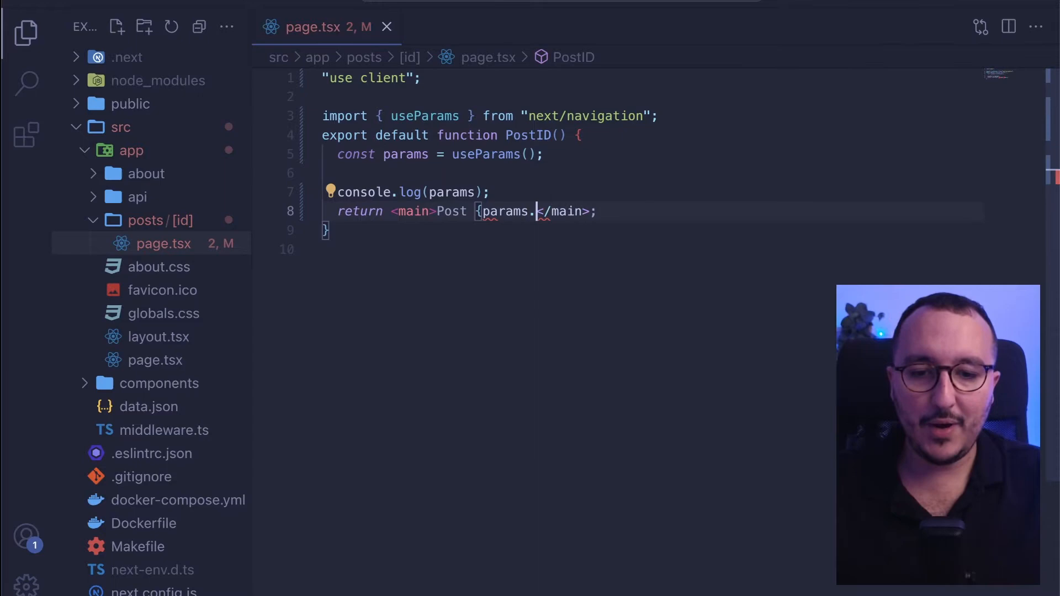
{"action": "type", "text": "id}"}
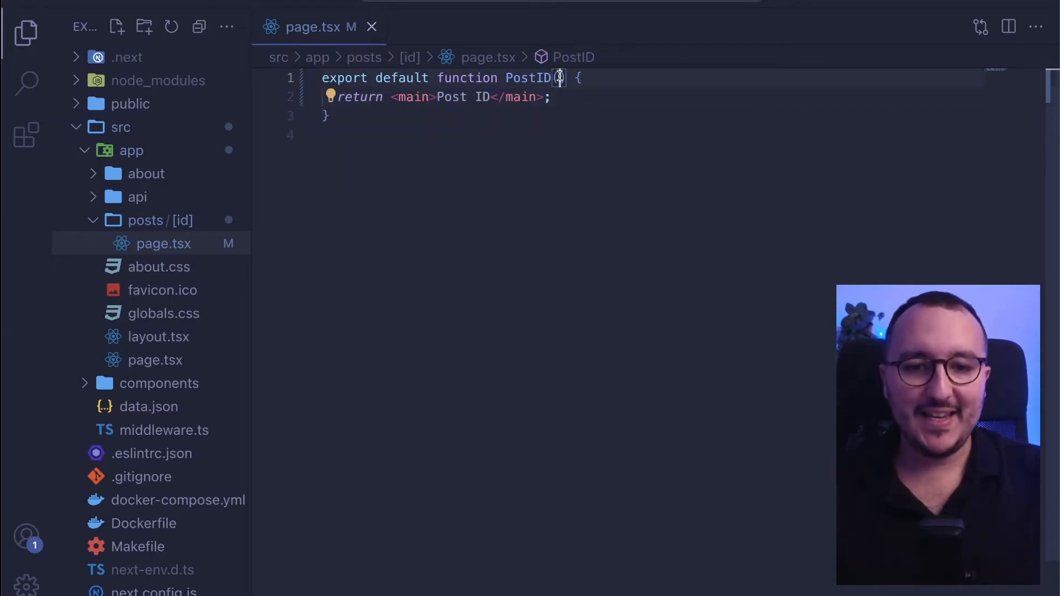
Step: Destructure { params }: any in PostID and render Post {params.id} inside main
{"action": "type", "text": "{ p"}
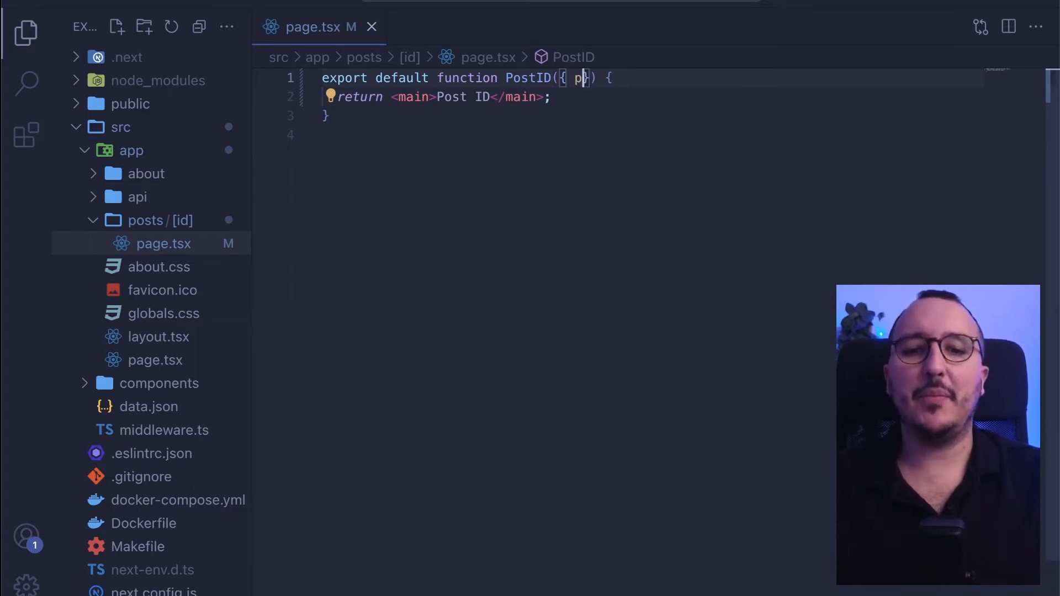
{"action": "type", "text": "arams}:"}
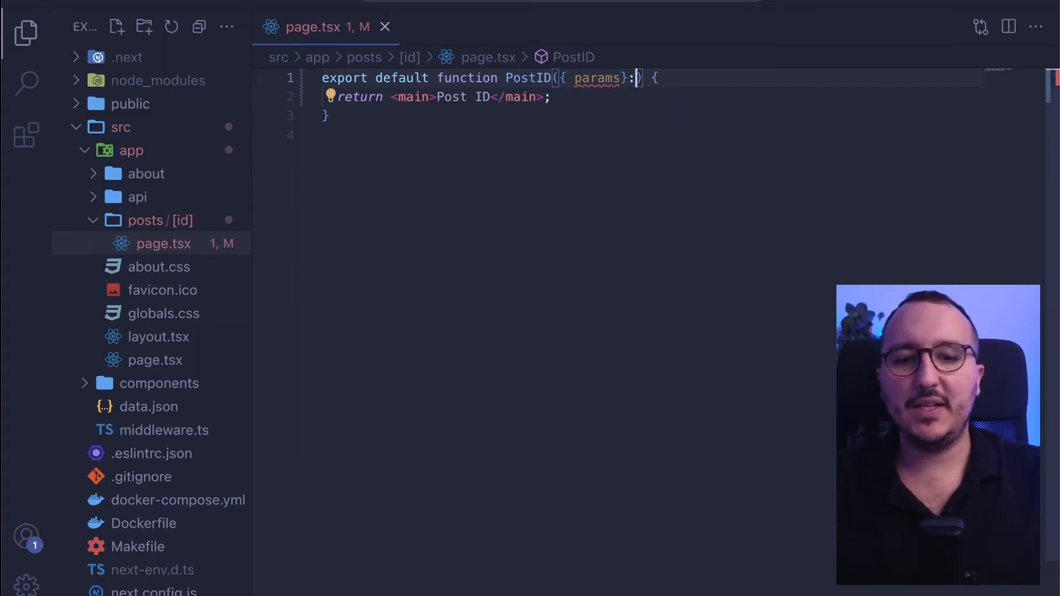
{"action": "type", "text": "any"}
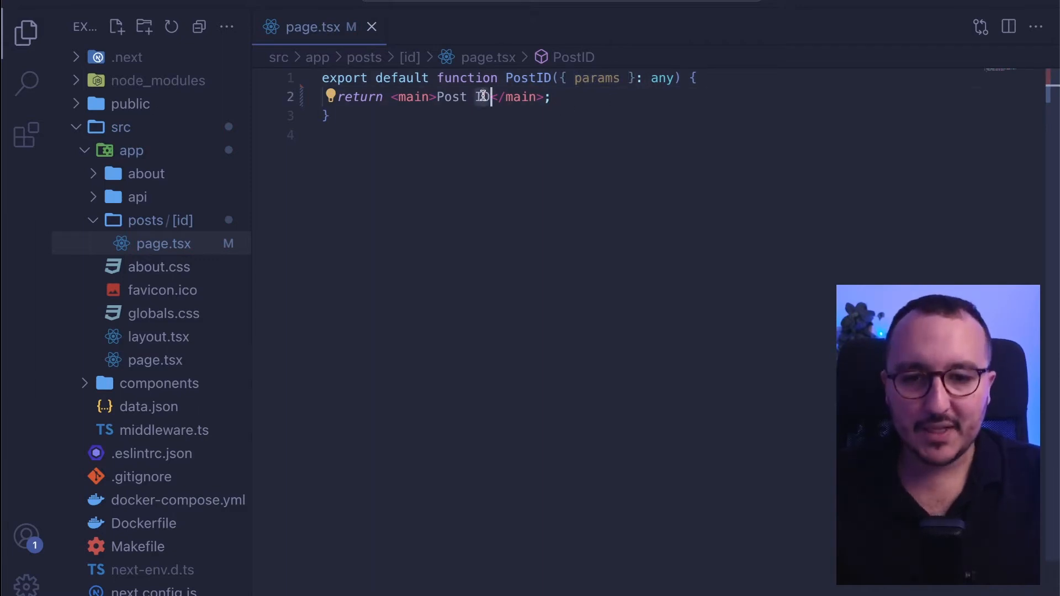
{"action": "type", "text": "{params."}
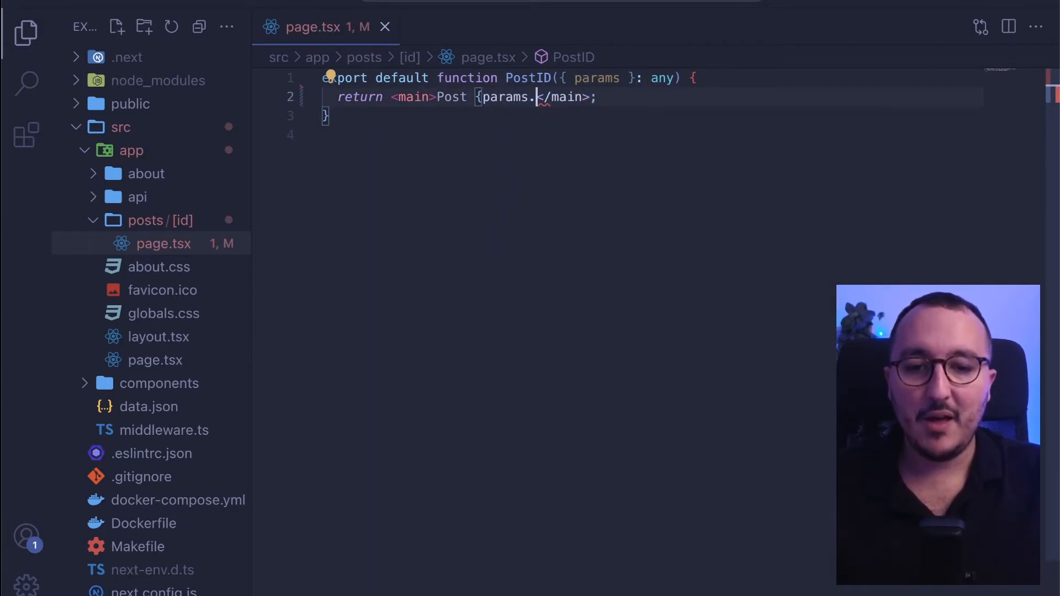
{"action": "type", "text": "id"}
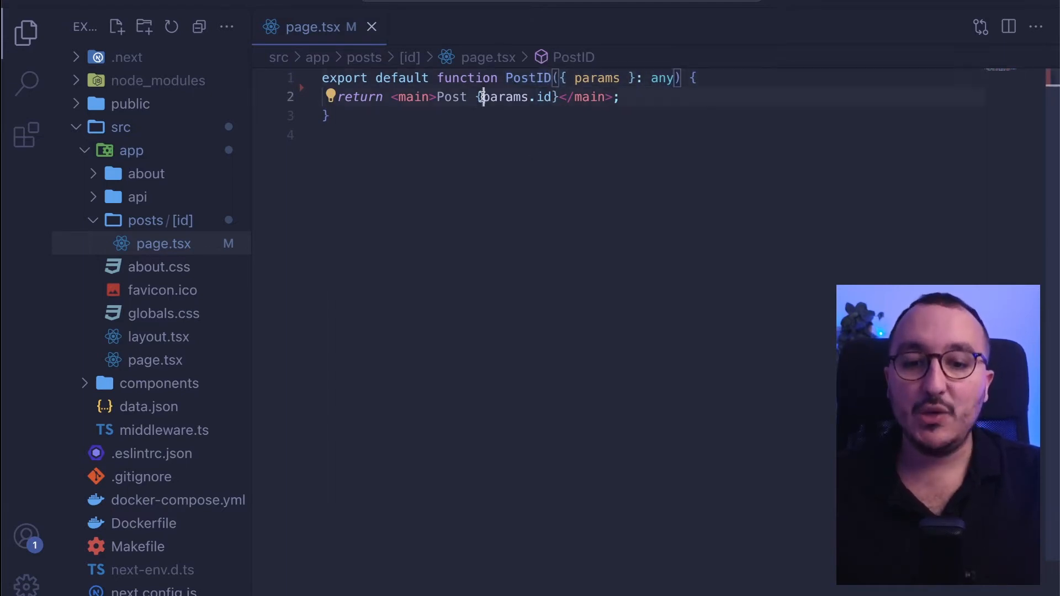
{"action": "double_click", "coordinate": [543, 97]}
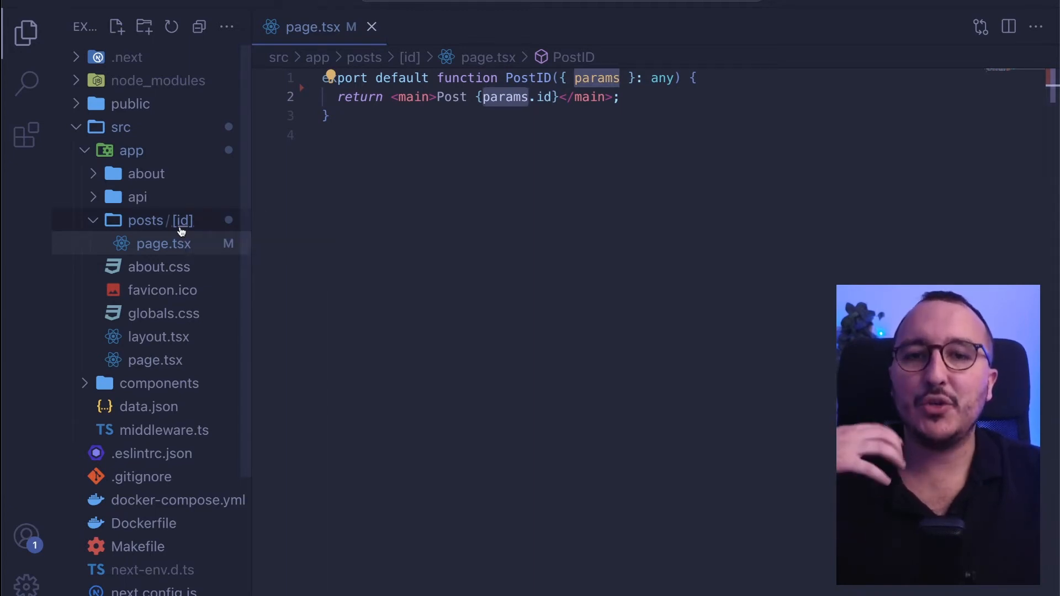
{"action": "mouse_move", "coordinate": [379, 227]}
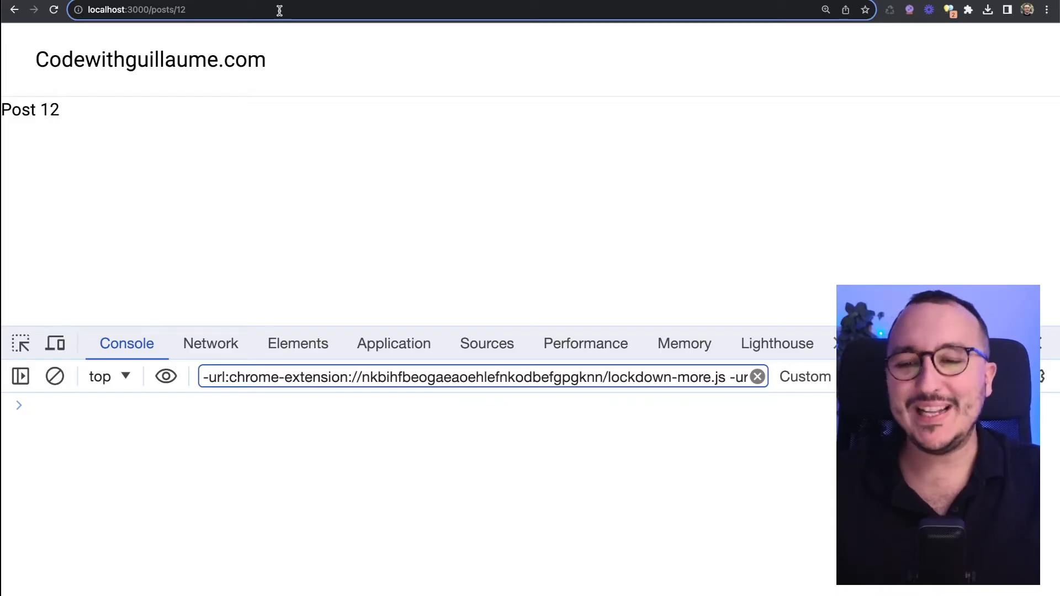
Step: Append the query string ?new=true to localhost:3000/posts/12 in the address bar
{"action": "type", "text": "?"}
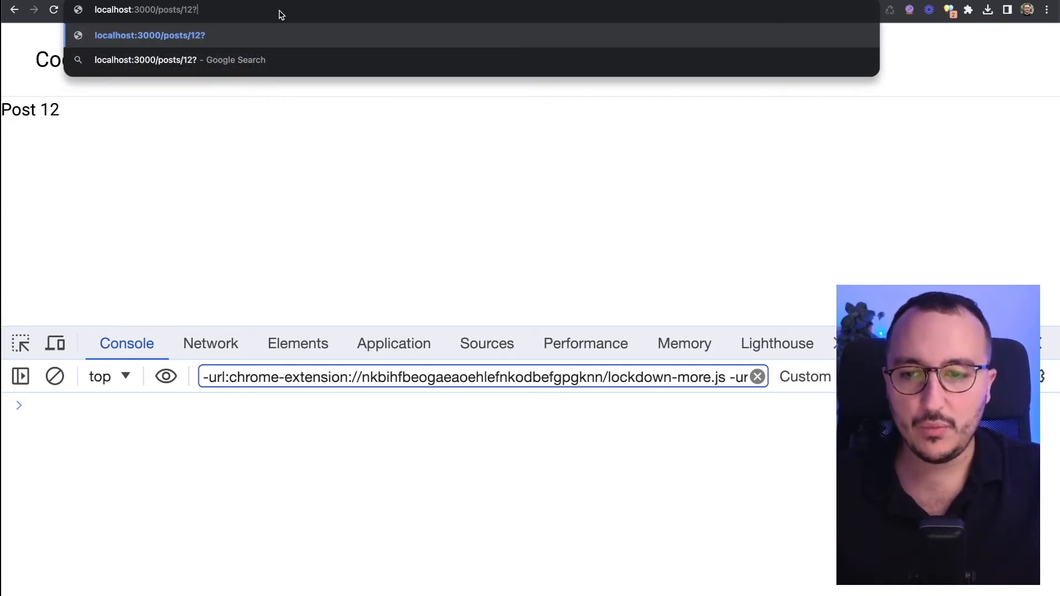
{"action": "type", "text": "new=tru"}
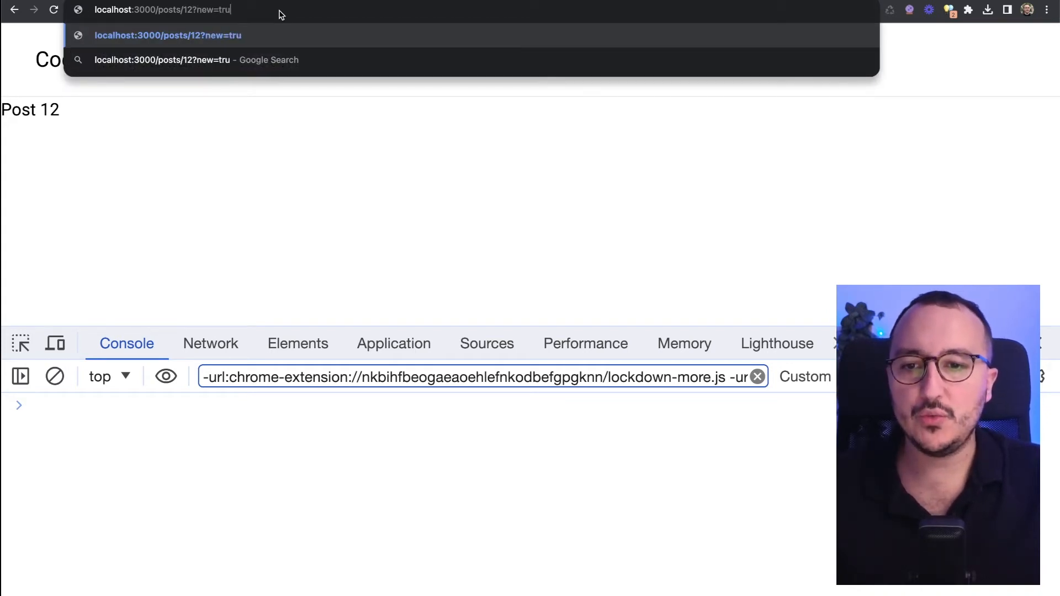
{"action": "type", "text": "e"}
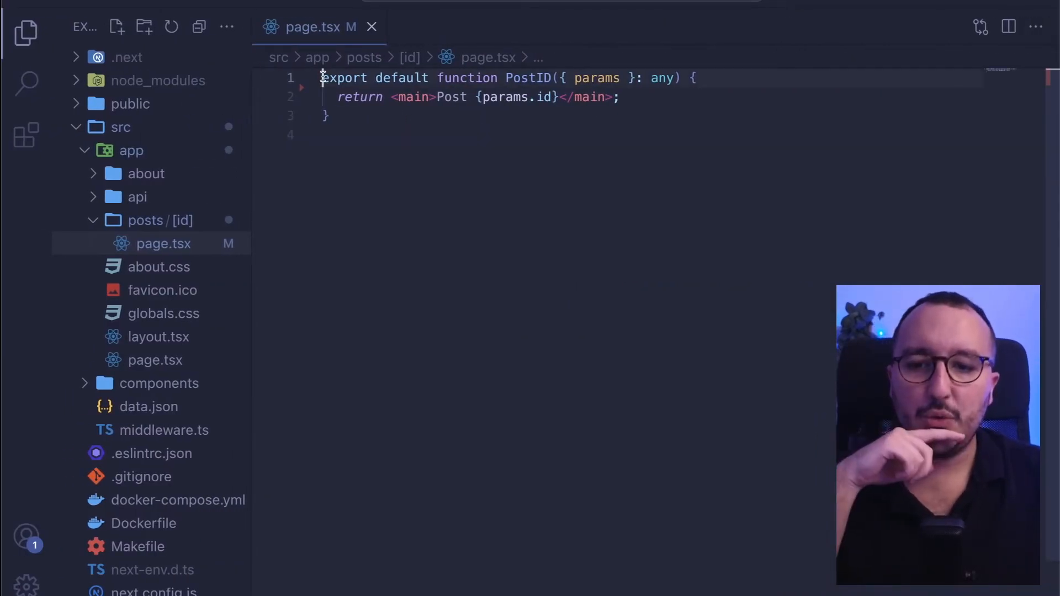
Step: Add "use client" and import useSearchParams from next/navigation
{"action": "type", "text": "\"use client"}
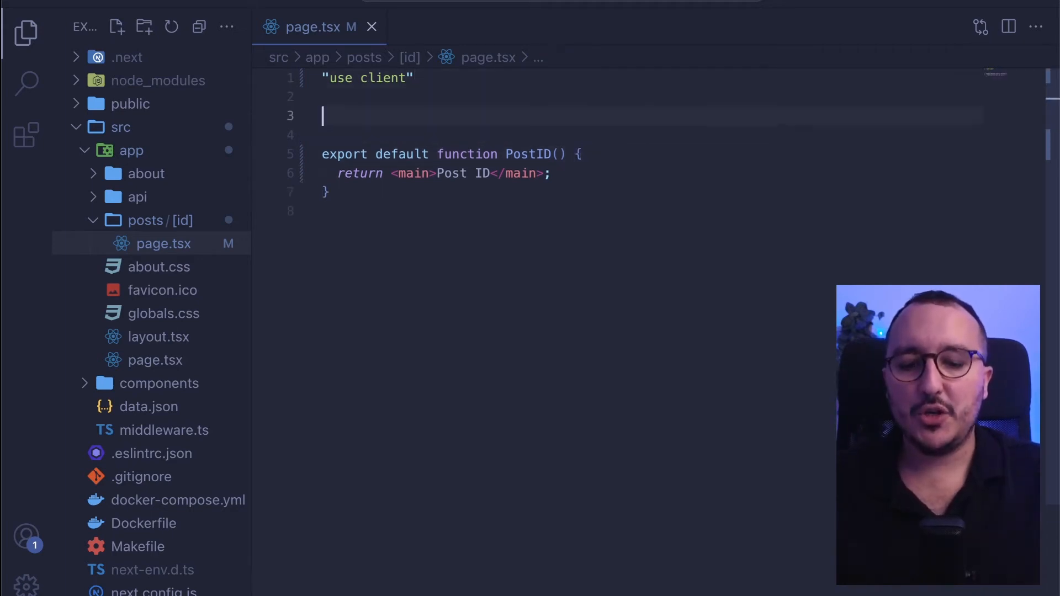
{"action": "type", "text": "import {}"}
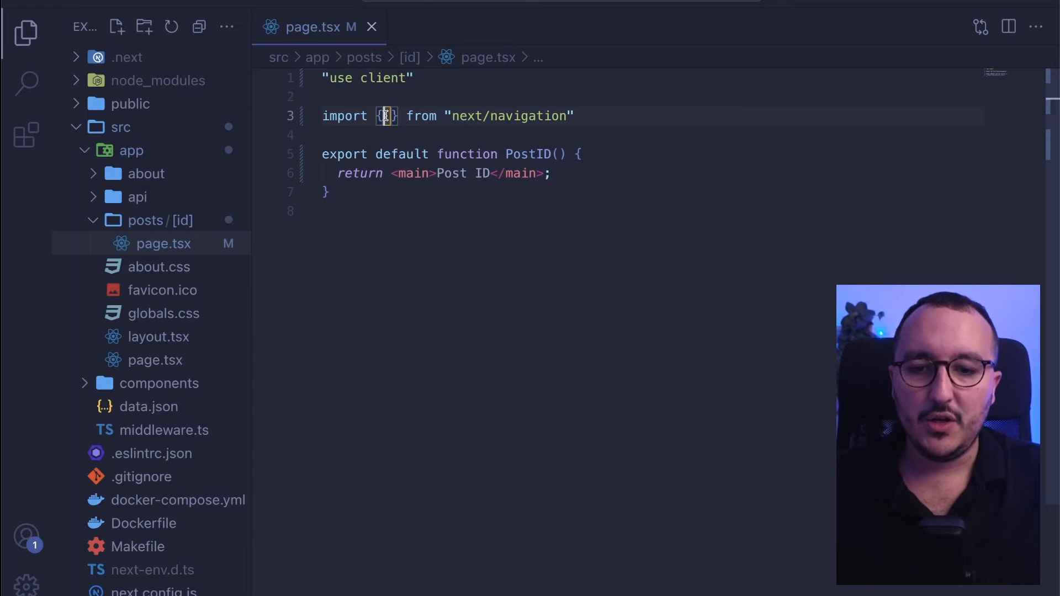
{"action": "type", "text": "useSearchParams"}
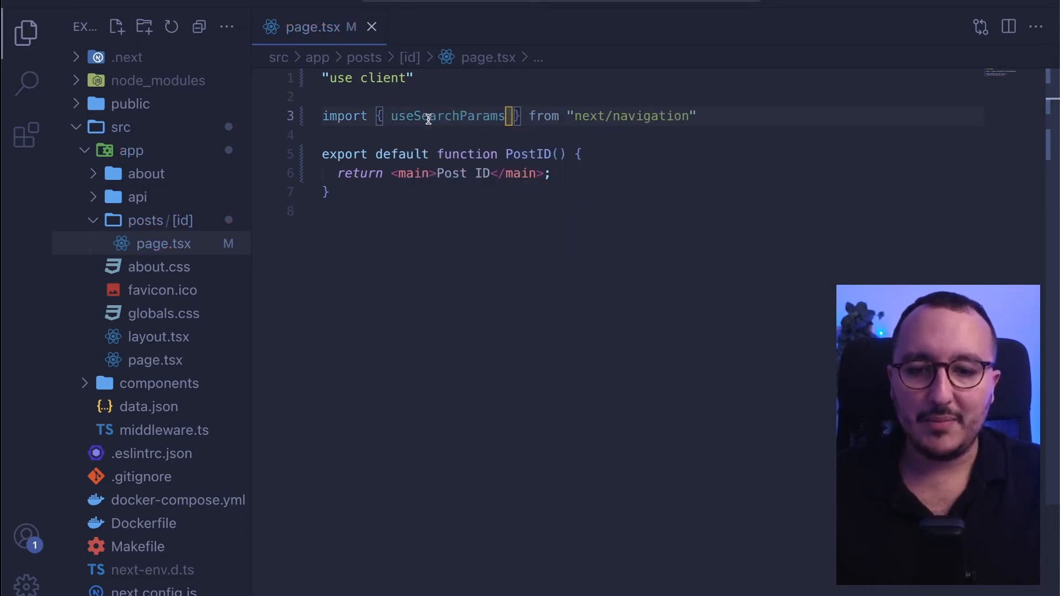
Step: Store useSearchParams() in searchParams and console.log it
{"action": "type", "text": "const searchParams = useSearchParams("}
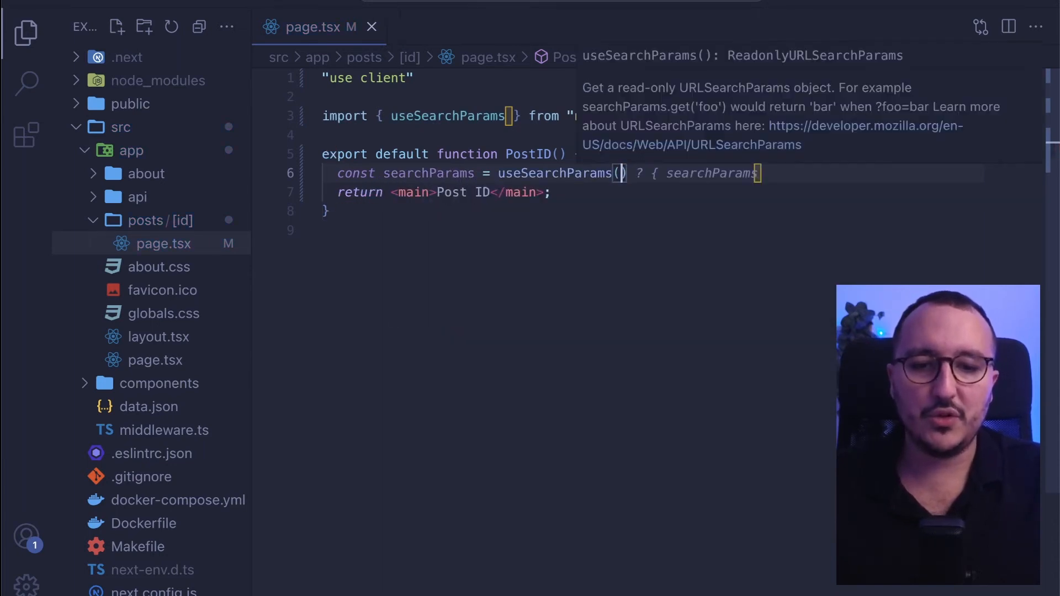
{"action": "type", "text": "console.log(searchParams"}
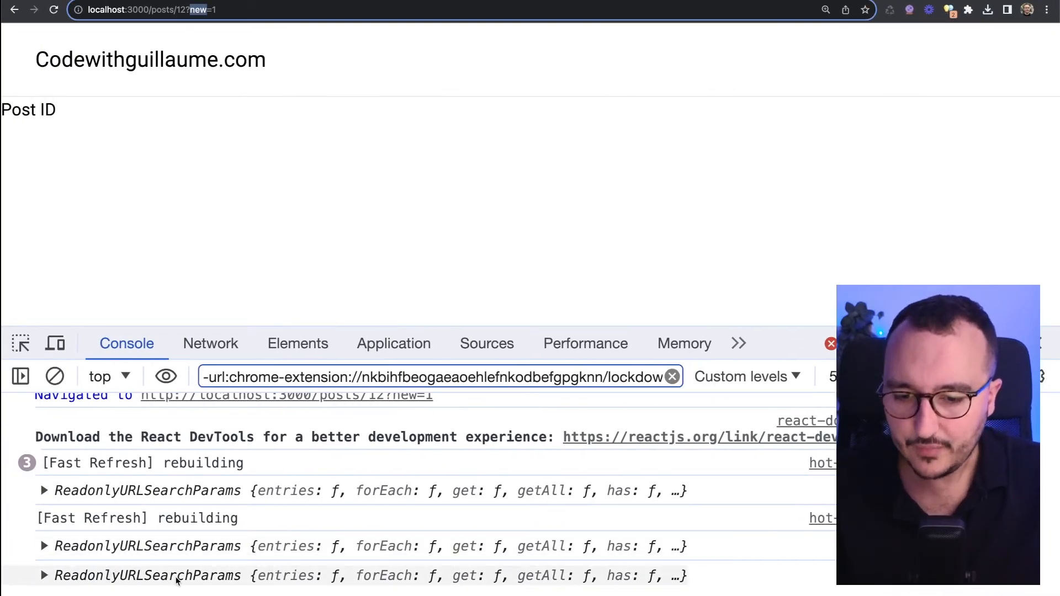
Step: Expand the logged ReadonlyURLSearchParams object to view its entries, get, getAll and has methods
{"action": "left_click", "coordinate": [43, 575]}
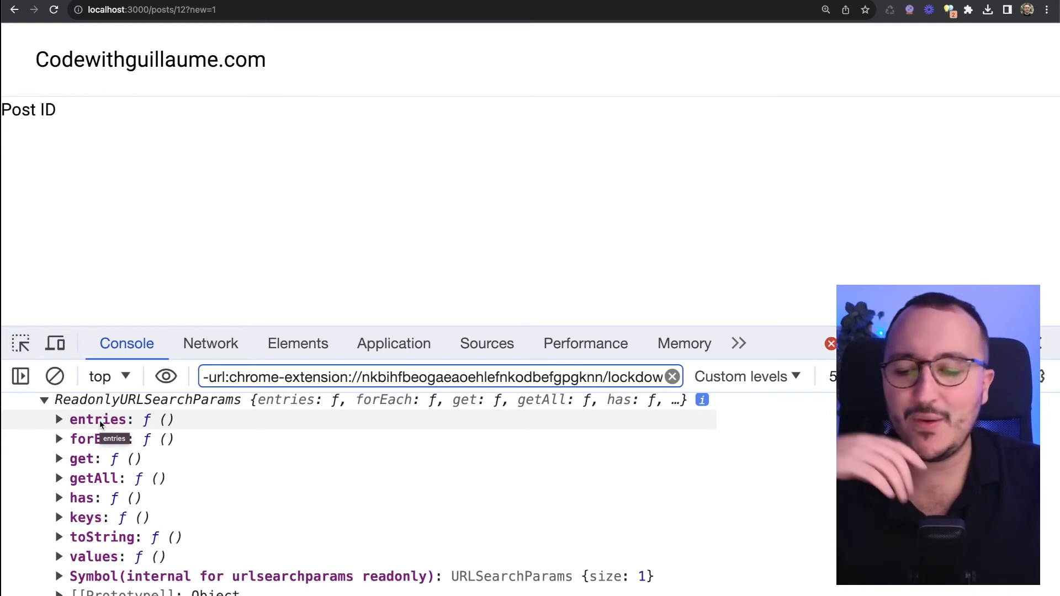
{"action": "scroll", "scroll_direction": "down", "scroll_amount": 3}
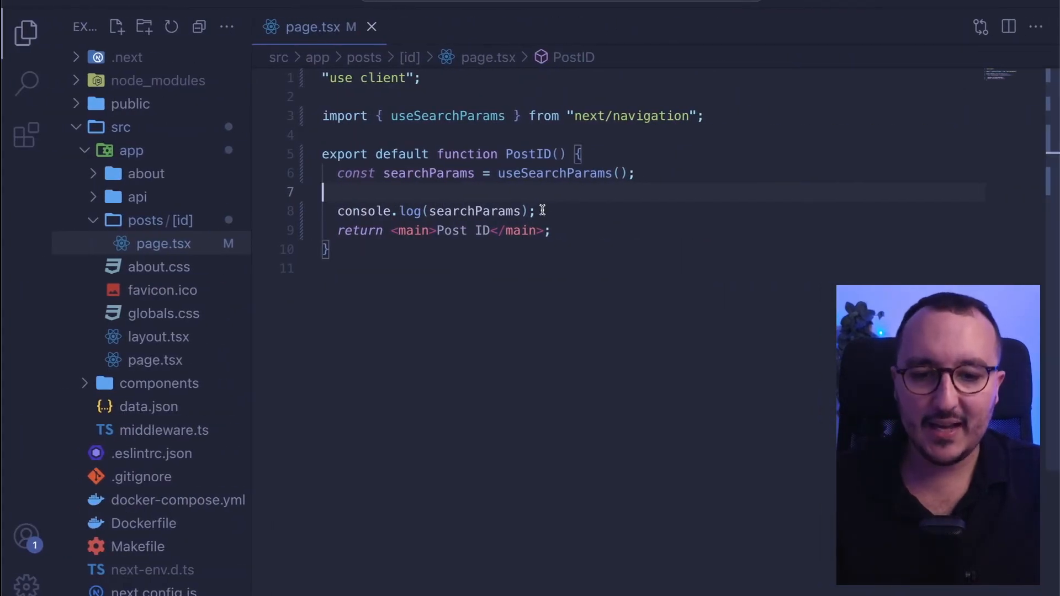
Step: Store searchParams.get("new") in newParam and log newParam instead of the object
{"action": "key", "text": "Enter"}
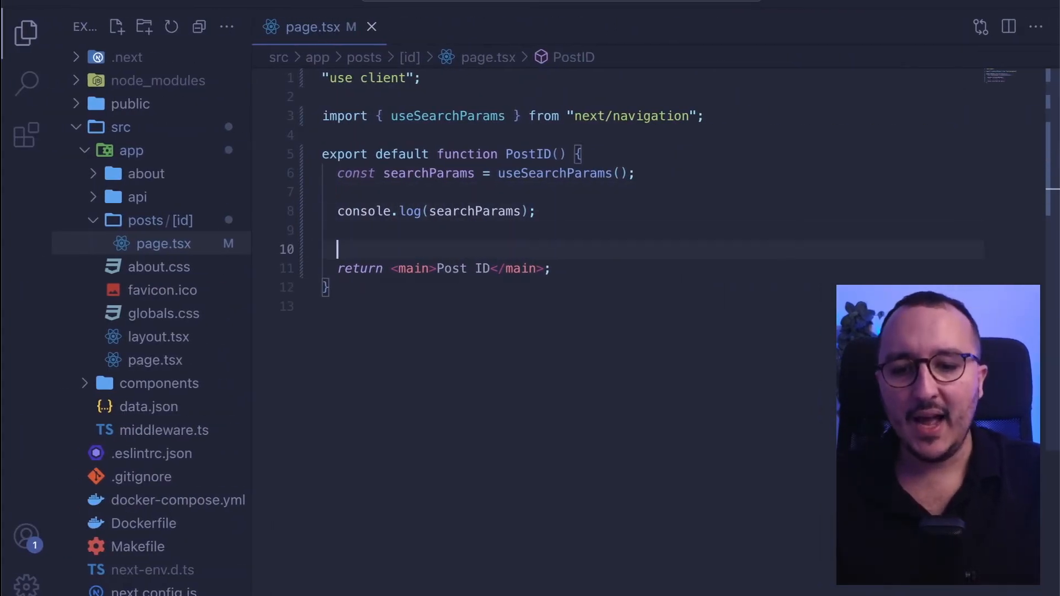
{"action": "type", "text": "const newParam ="}
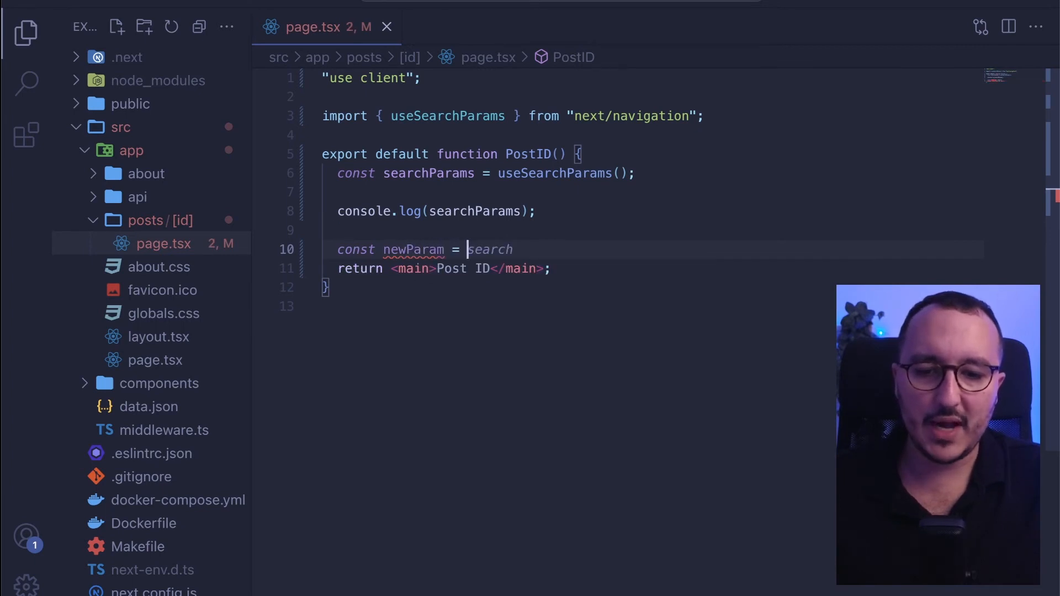
{"action": "type", "text": "searchParams.get('"}
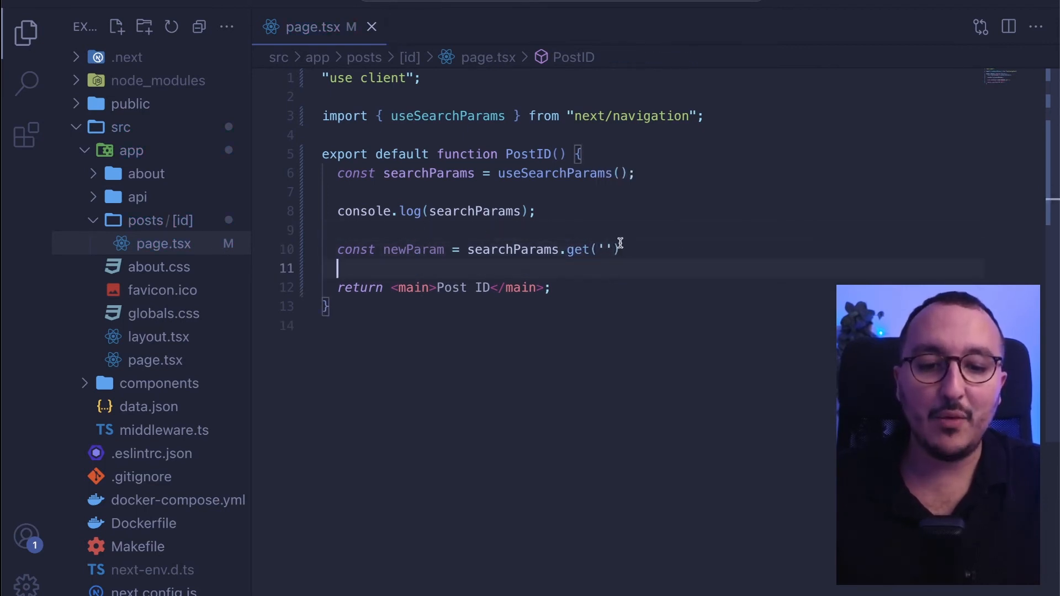
{"action": "type", "text": "next"}
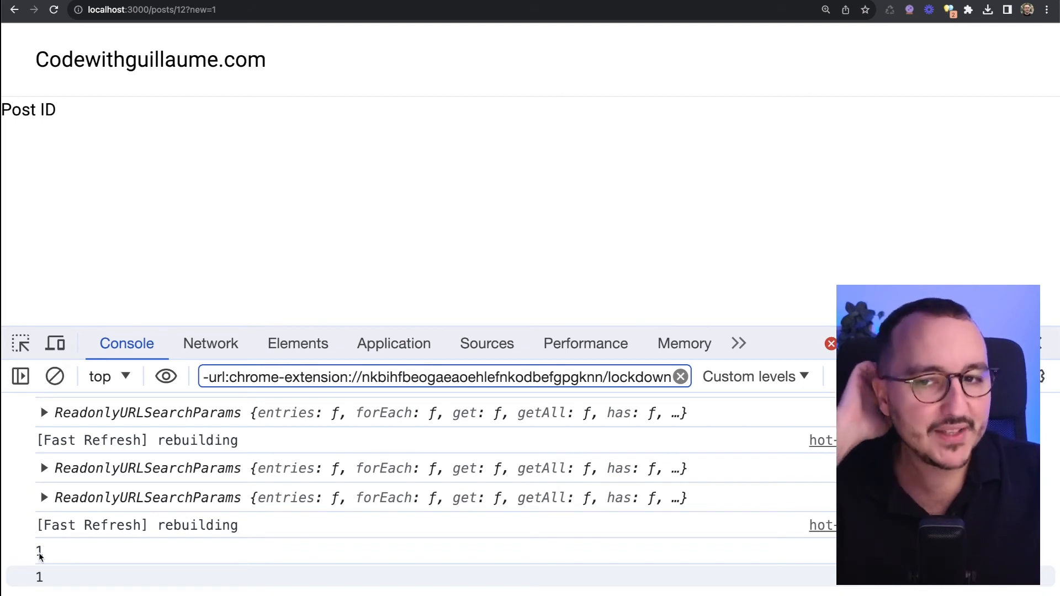
{"action": "mouse_move", "coordinate": [320, 175]}
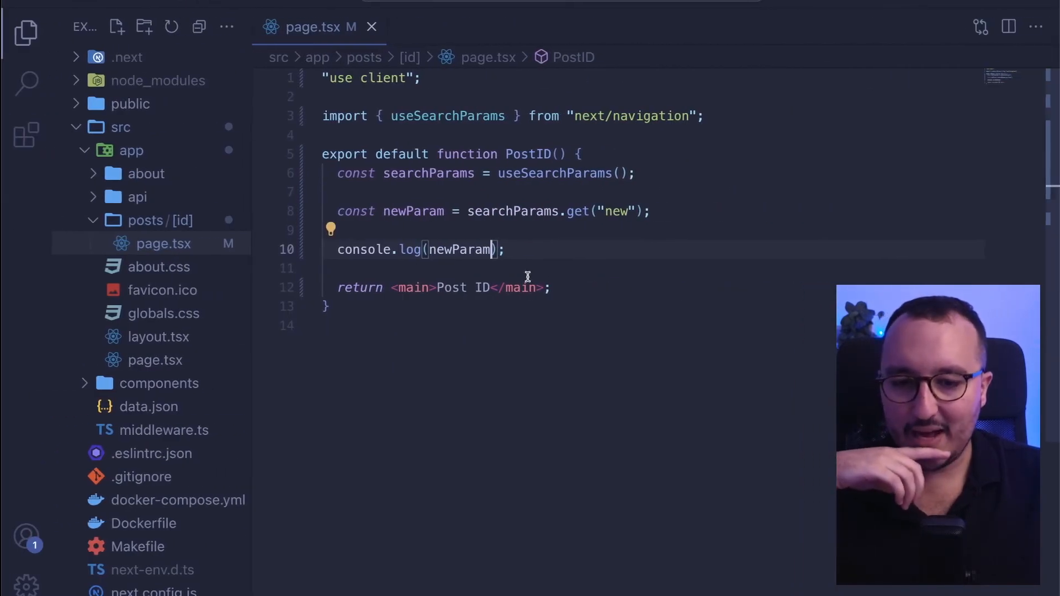
Step: Render Post {newParam} in the returned main element instead of a fixed ID
{"action": "type", "text": "{ne"}
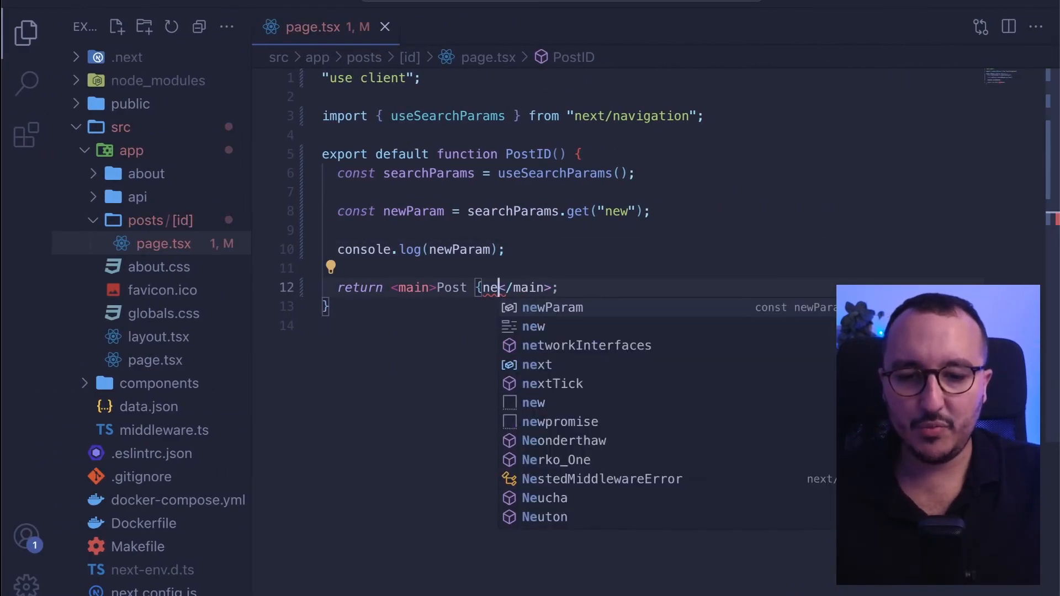
{"action": "key", "text": "Tab"}
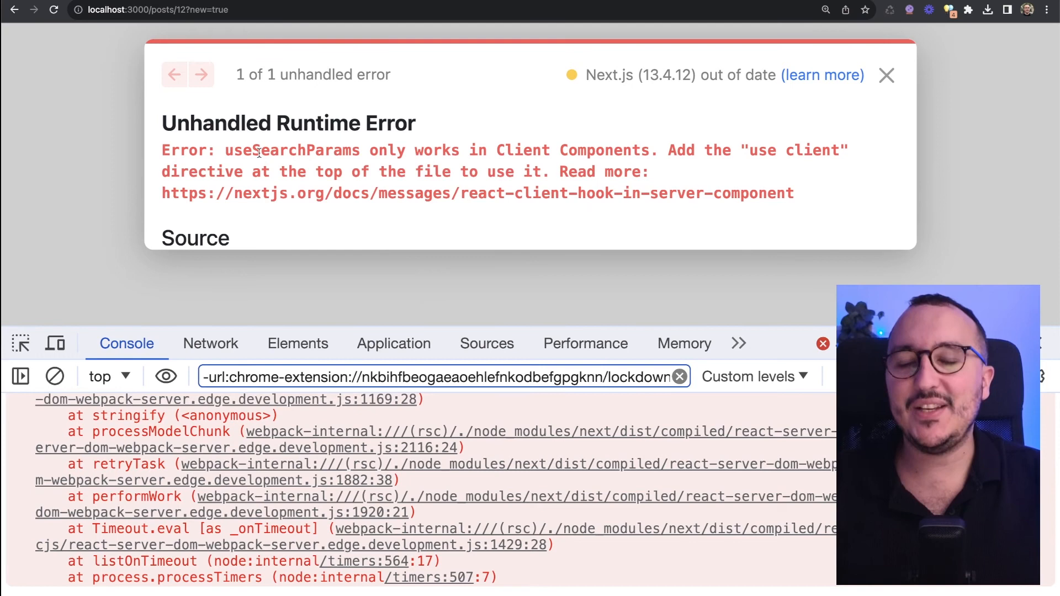
Step: Highlight the "useSearchParams only works in Client Components" error in the Next.js overlay
{"action": "left_click_drag", "start_coordinate": [226, 150], "coordinate": [402, 150]}
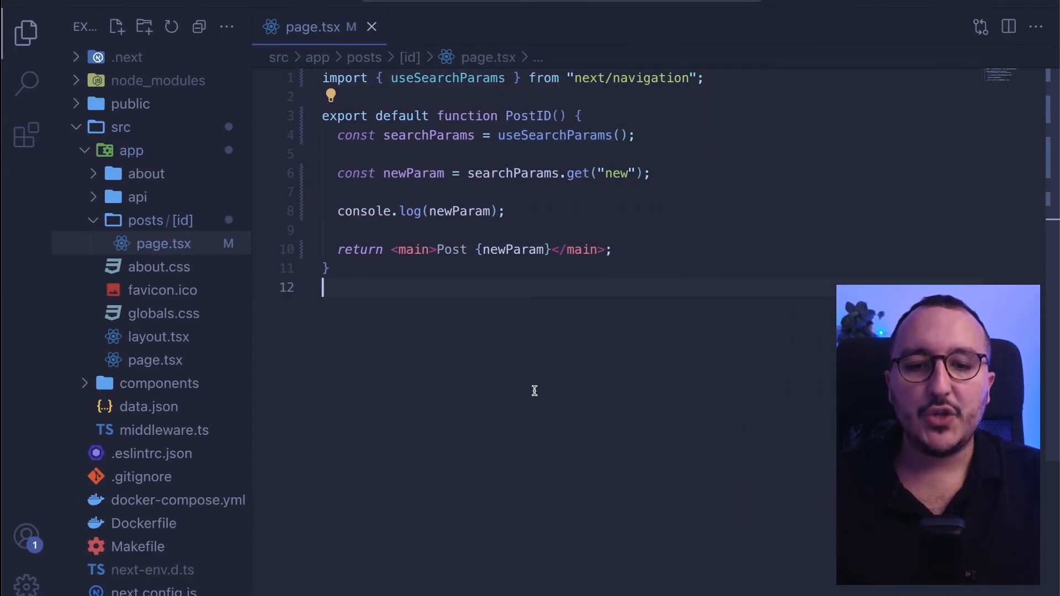
{"action": "mouse_move", "coordinate": [651, 192]}
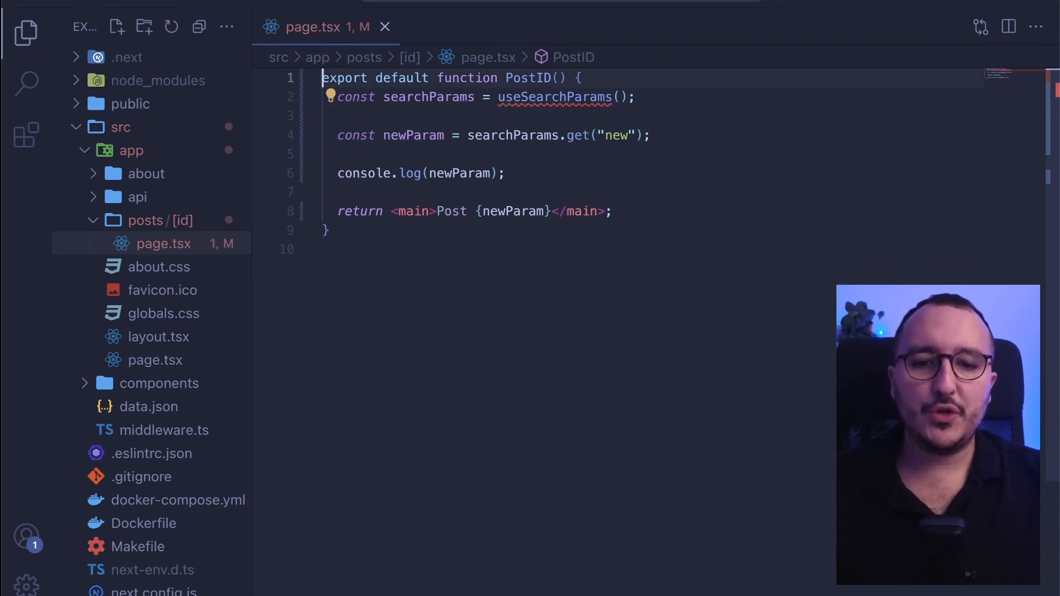
Step: Replace the useSearchParams code with props destructured as { params, searchParams }: any
{"action": "double_click", "coordinate": [512, 211]}
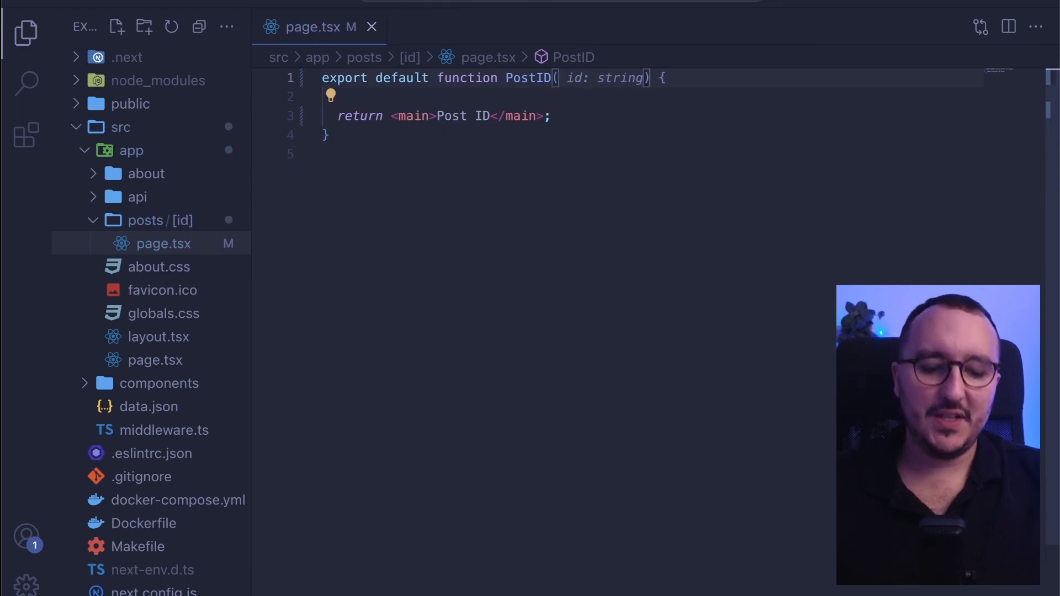
{"action": "type", "text": "{ params,"}
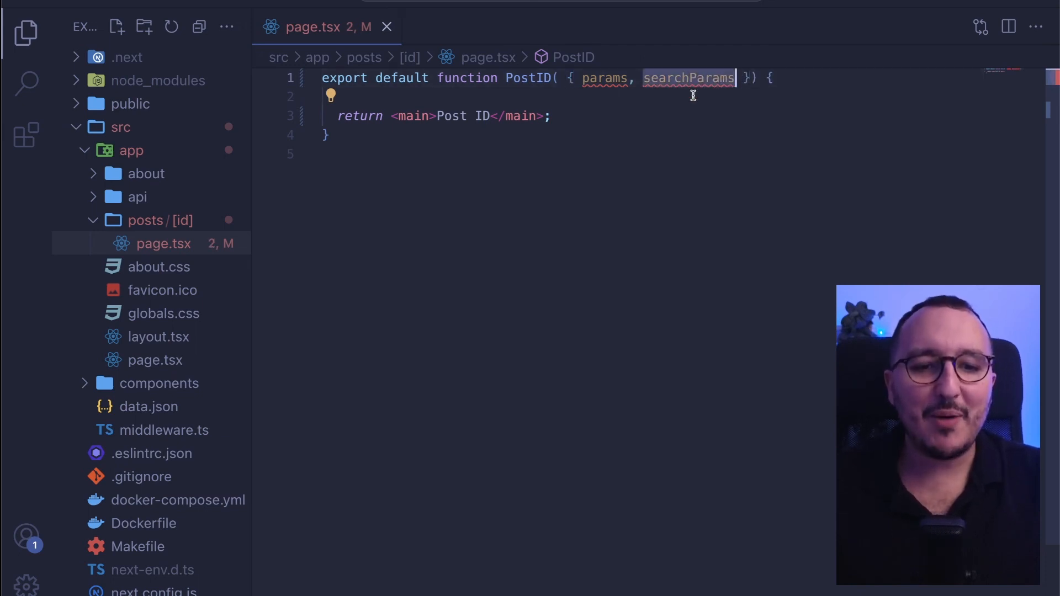
{"action": "type", "text": ": any"}
{"action": "left_click", "coordinate": [654, 97]}
{"action": "type", "text": "console.log(searchParams);"}
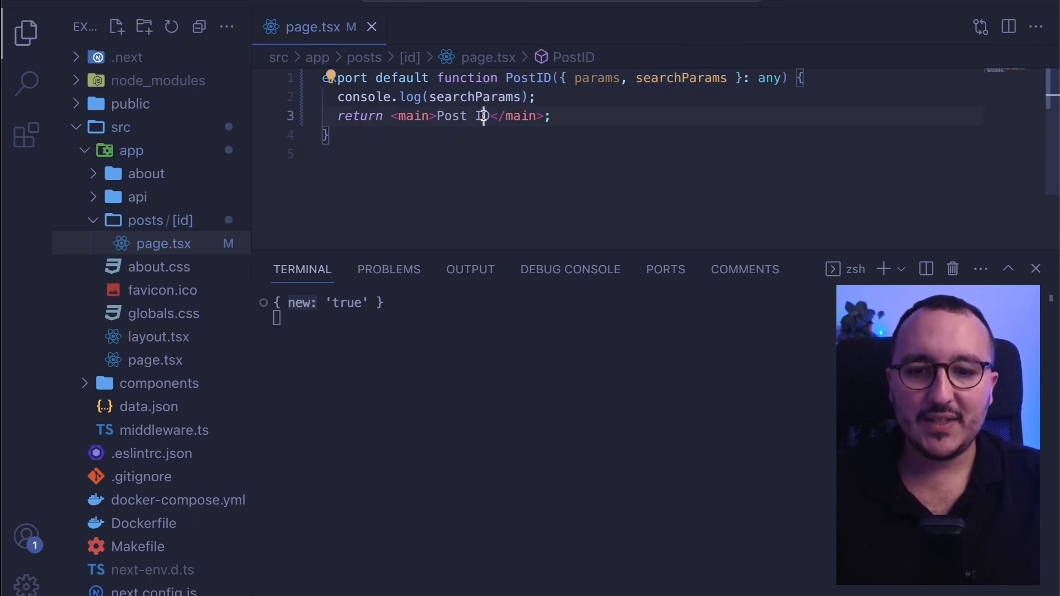
Step: Render {searchParams.new} inside the main element
{"action": "type", "text": "{"}
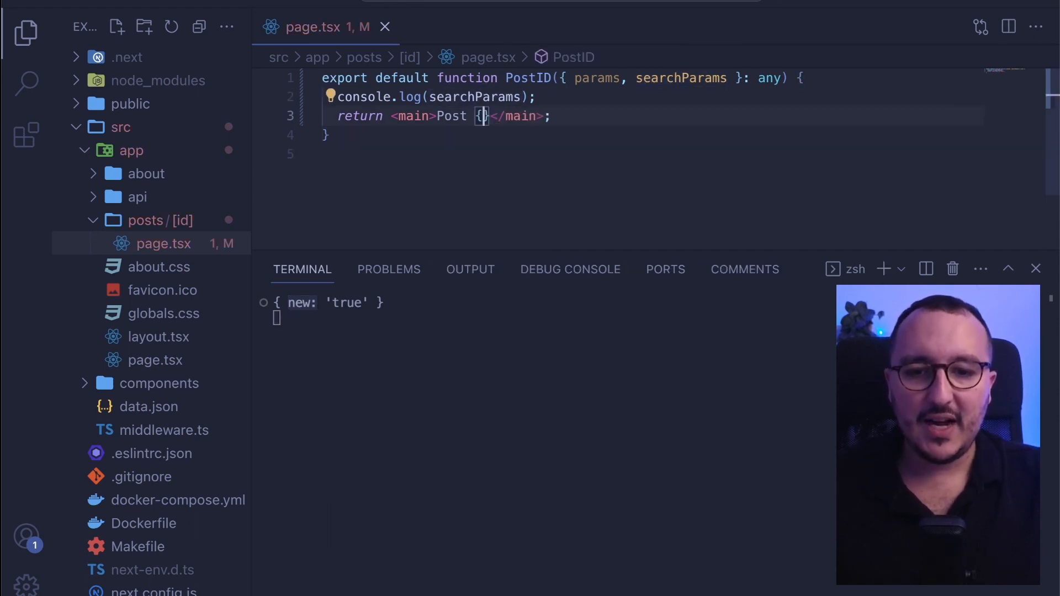
{"action": "type", "text": "searchParams.n"}
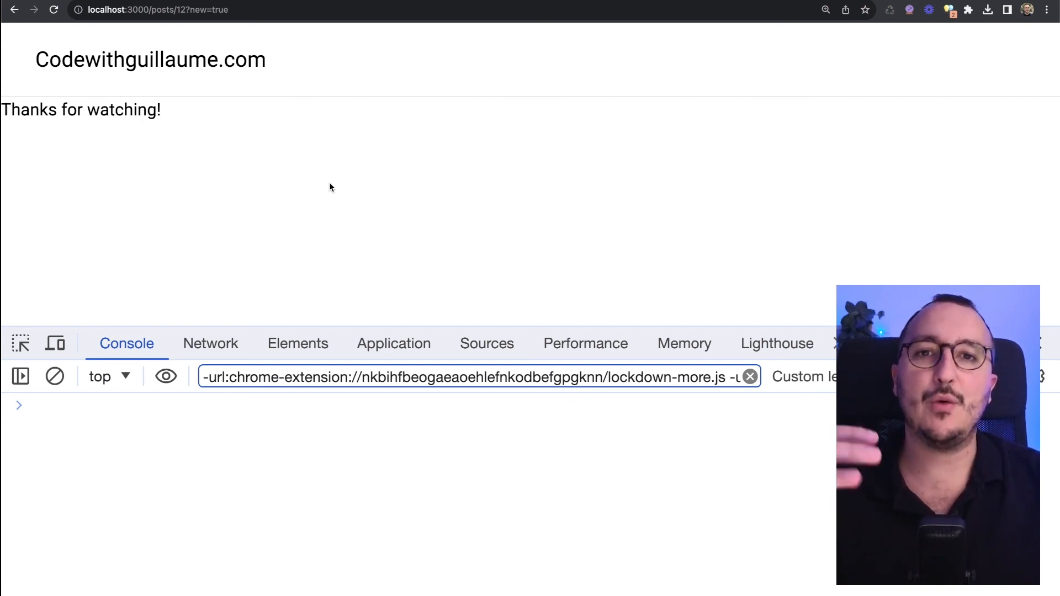
{"action": "mouse_move", "coordinate": [280, 137]}
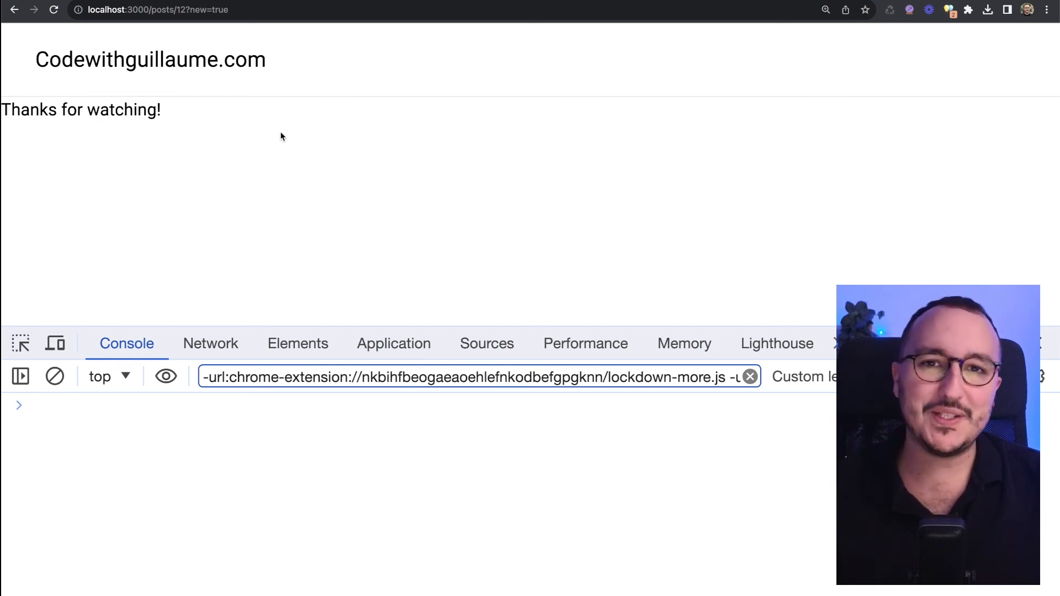